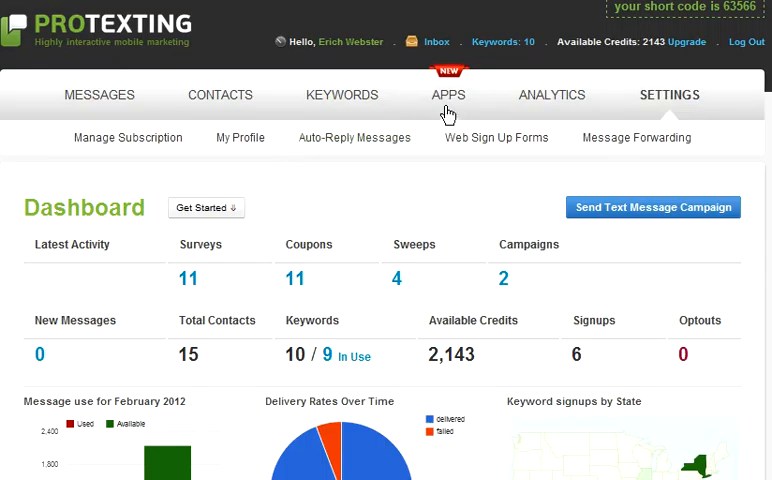
Open the Mobile Coupons list under the APPS tab.
{"action": "left_click", "coordinate": [449, 95]}
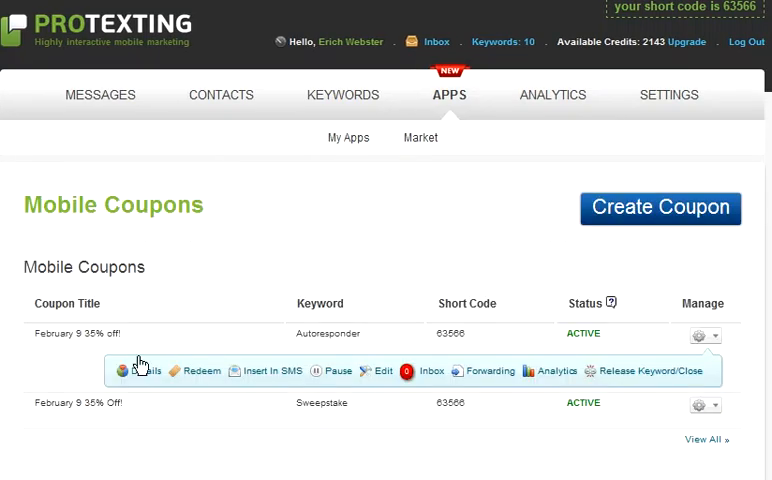
{"action": "mouse_move", "coordinate": [145, 377]}
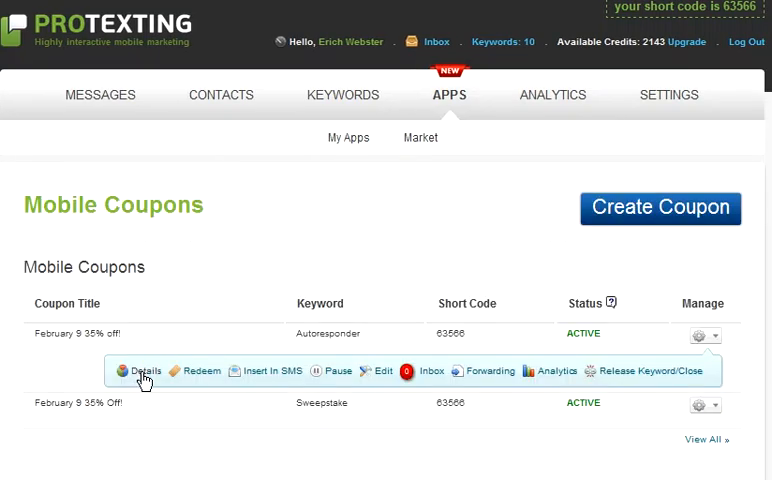
Open the Autoresponder coupon's details and scroll to its Redemption url.
{"action": "left_click", "coordinate": [145, 371]}
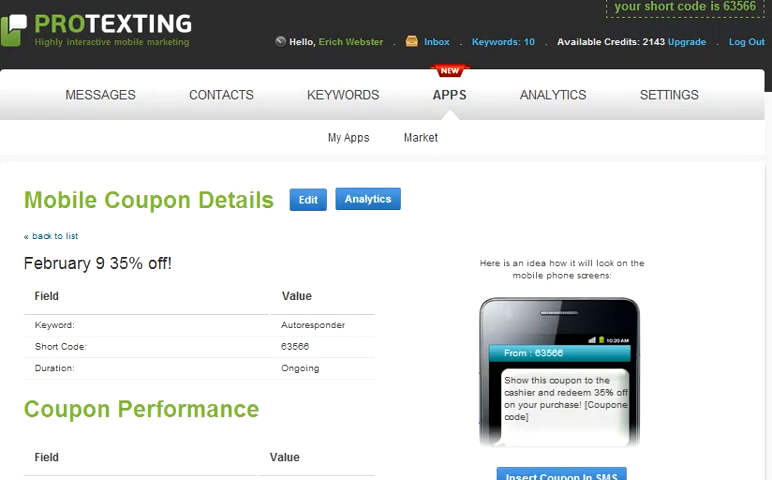
{"action": "scroll", "scroll_direction": "down", "scroll_amount": 3}
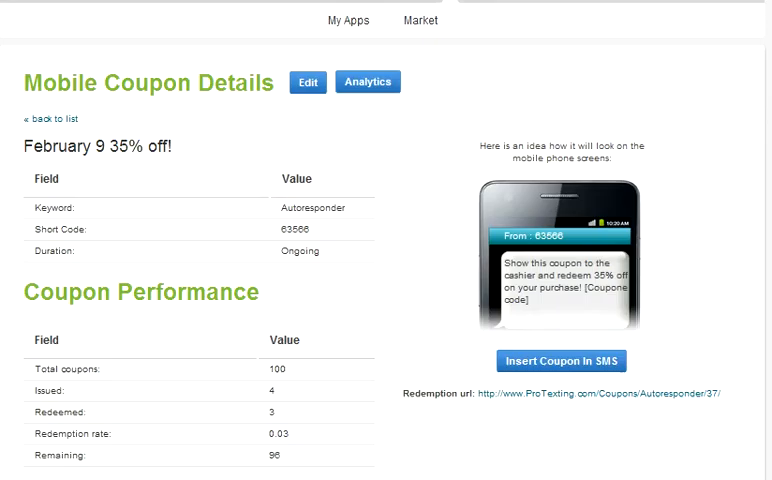
{"action": "mouse_move", "coordinate": [451, 410]}
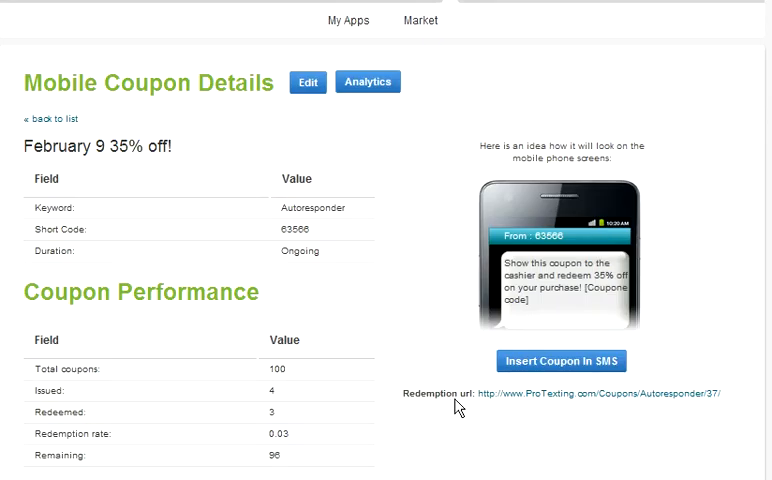
{"action": "mouse_move", "coordinate": [500, 400]}
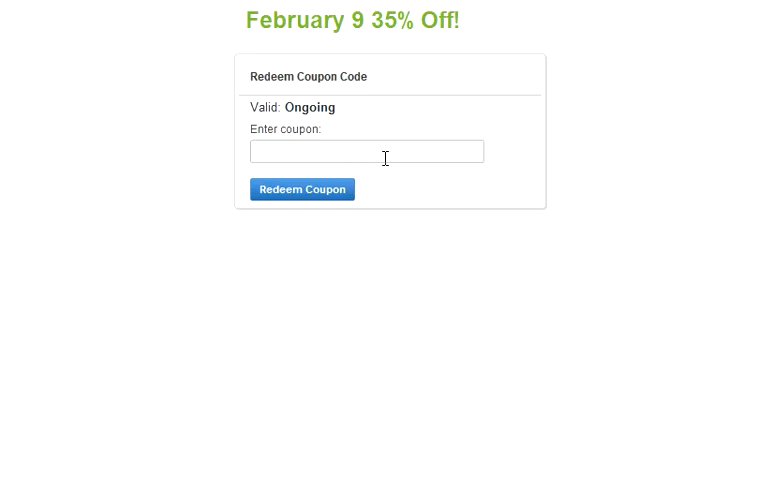
{"action": "left_click", "coordinate": [258, 151]}
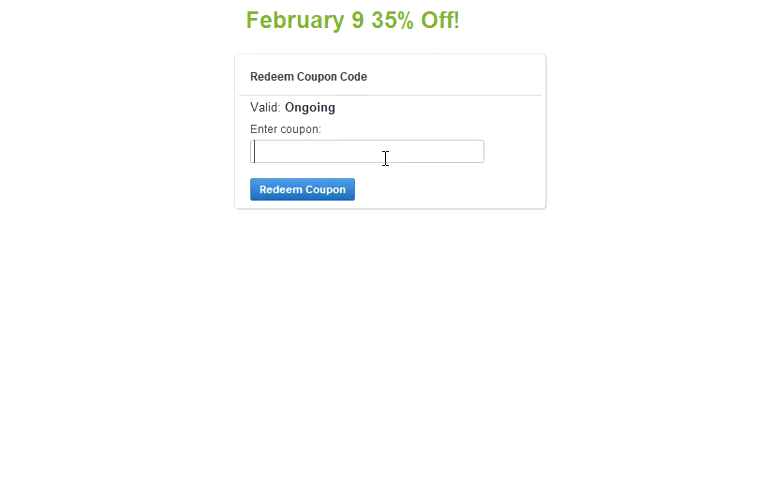
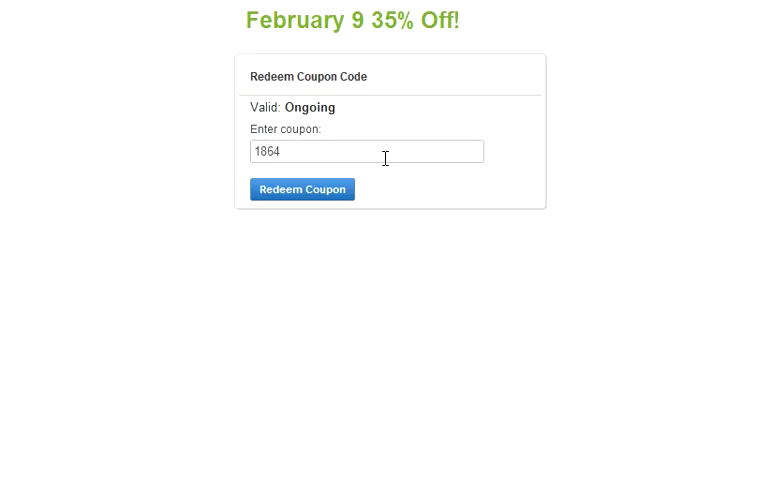
{"action": "left_click", "coordinate": [302, 189]}
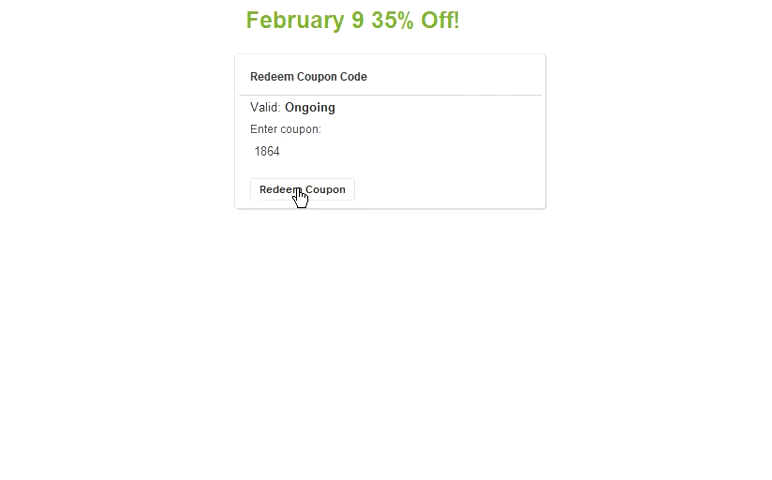
{"action": "left_click", "coordinate": [302, 189]}
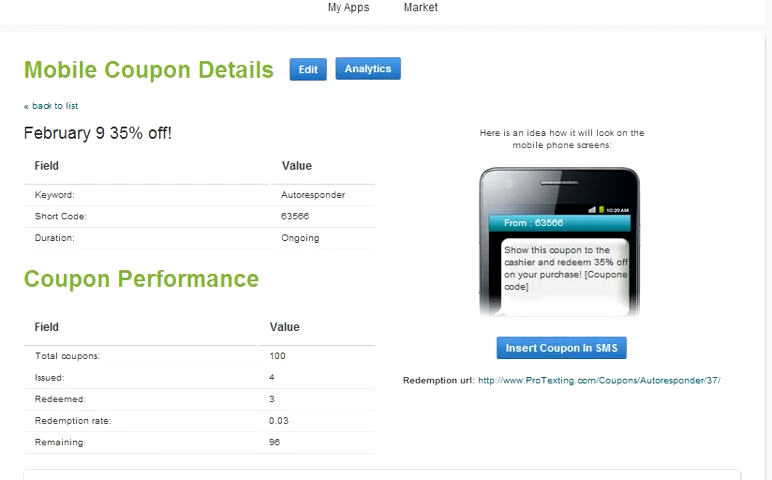
{"action": "scroll", "scroll_direction": "down", "scroll_amount": 3}
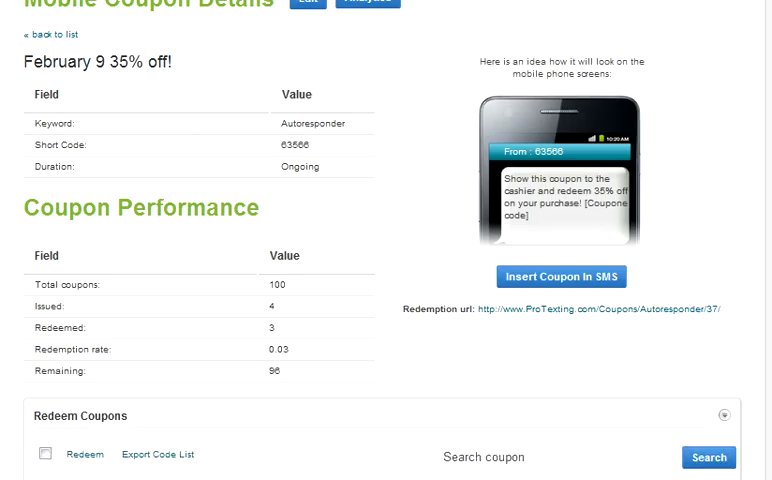
{"action": "scroll", "scroll_direction": "down", "scroll_amount": 3}
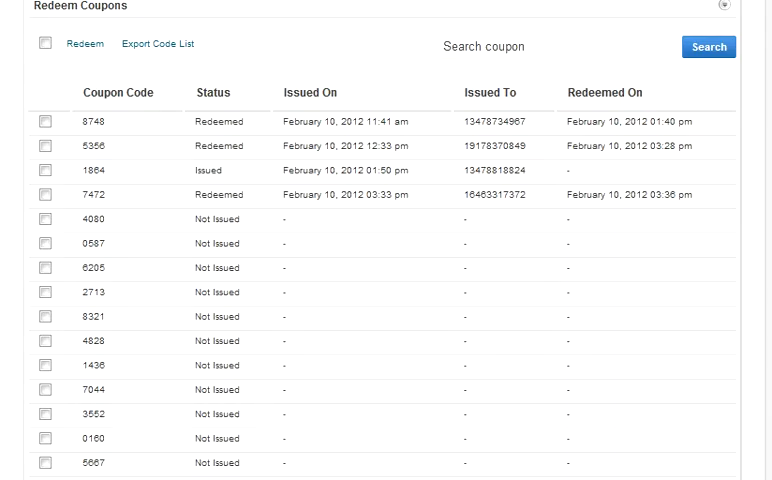
{"action": "left_click", "coordinate": [45, 170]}
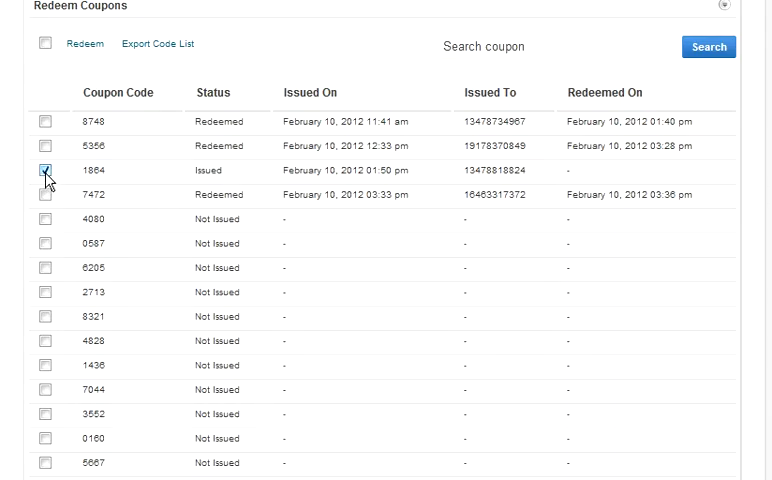